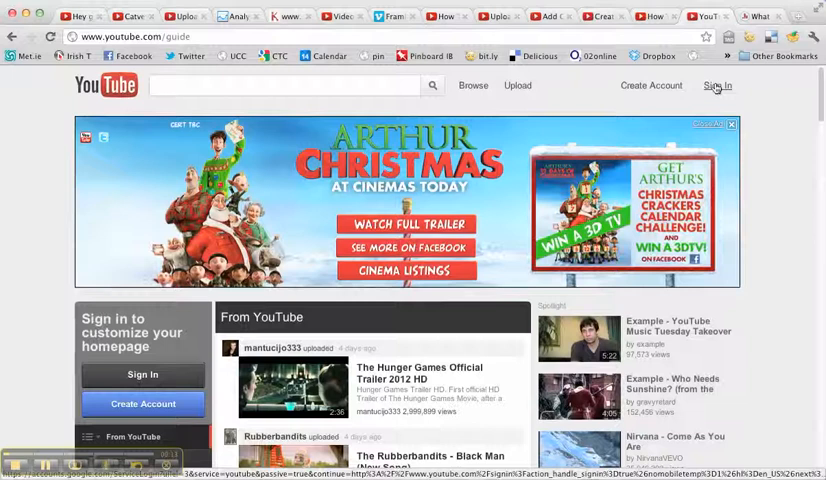
Sign in to YouTube with the saved Google account email and its password.
{"action": "left_click", "coordinate": [713, 85]}
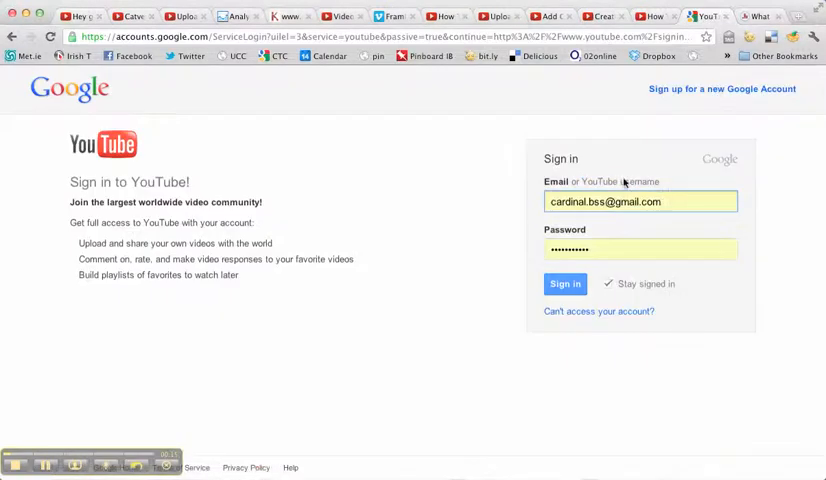
{"action": "left_click", "coordinate": [640, 201]}
{"action": "type", "text": "i"}
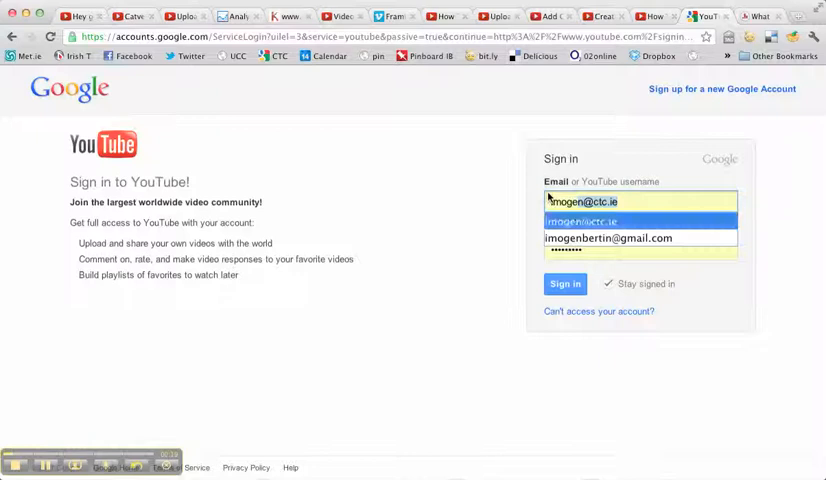
{"action": "left_click", "coordinate": [612, 237]}
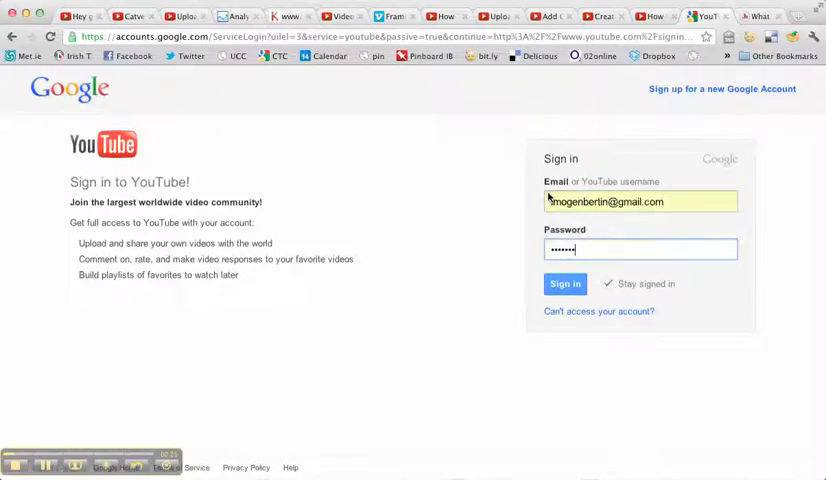
{"action": "left_click", "coordinate": [564, 283]}
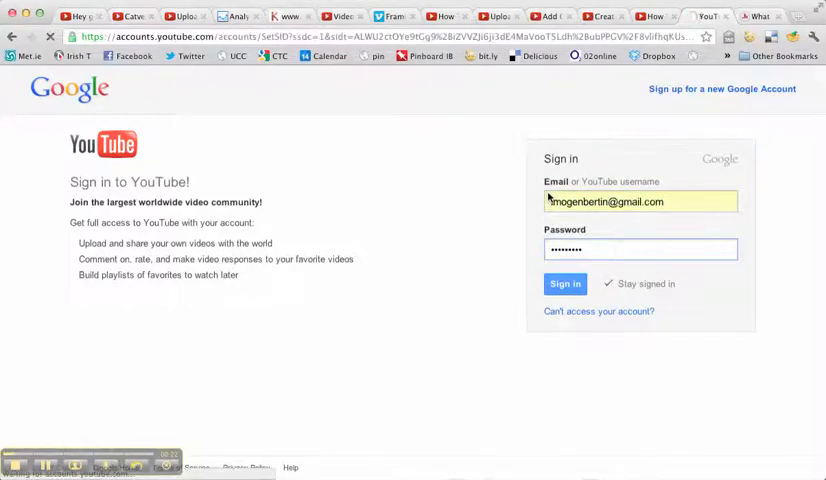
{"action": "left_click", "coordinate": [564, 283]}
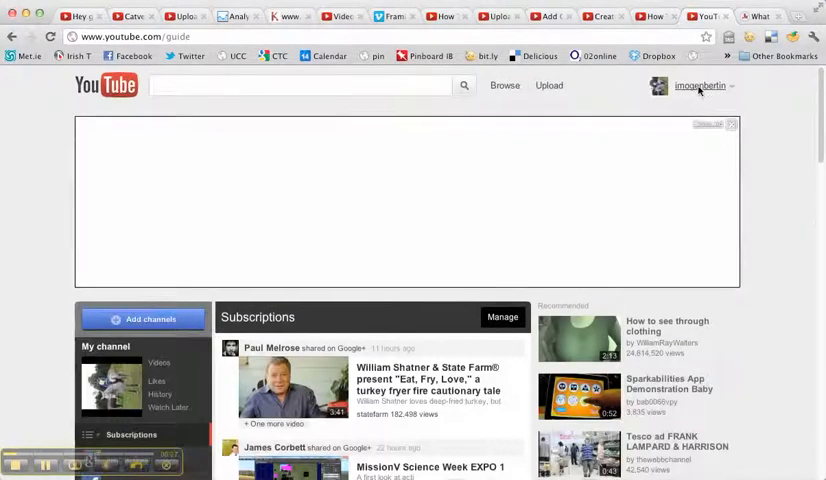
Browse My Videos from the account menu, then go to the video upload page.
{"action": "left_click", "coordinate": [700, 86]}
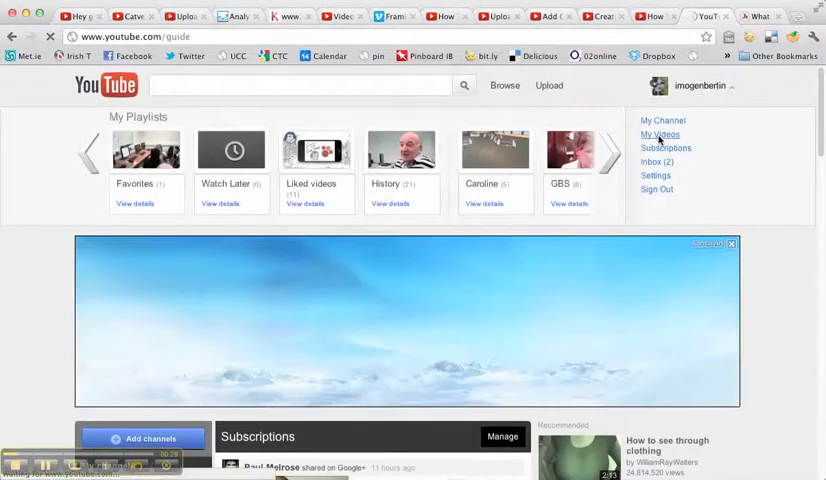
{"action": "left_click", "coordinate": [658, 134]}
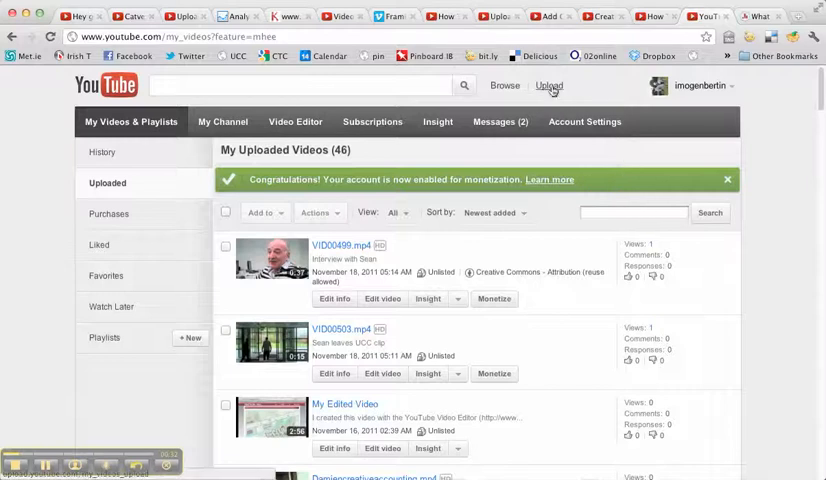
{"action": "left_click", "coordinate": [548, 86]}
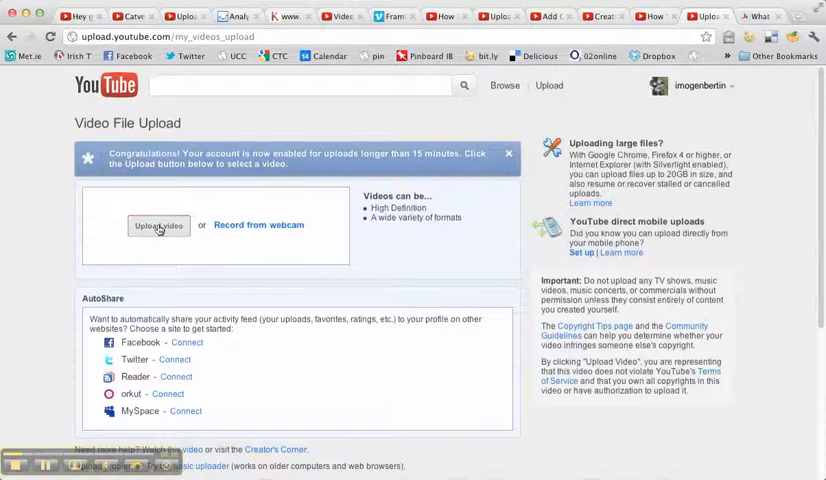
Select VID00499.mp4 from Movies > FlipShare Data > Videos as the upload file.
{"action": "left_click", "coordinate": [158, 225]}
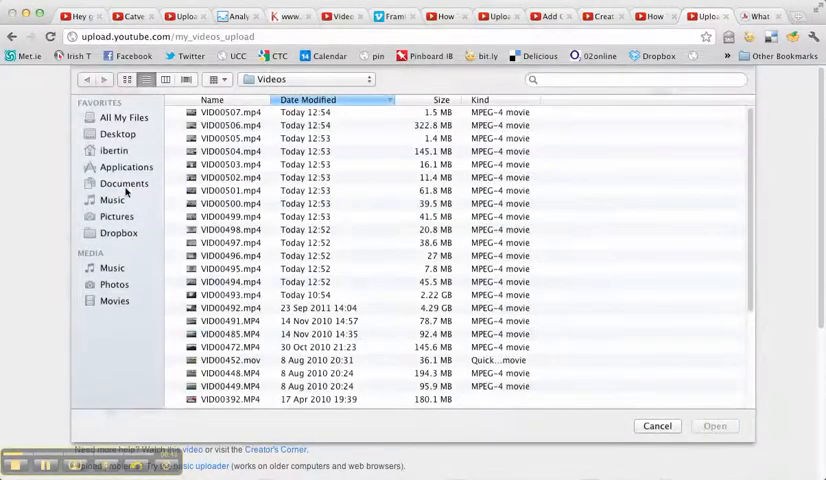
{"action": "left_click", "coordinate": [113, 150]}
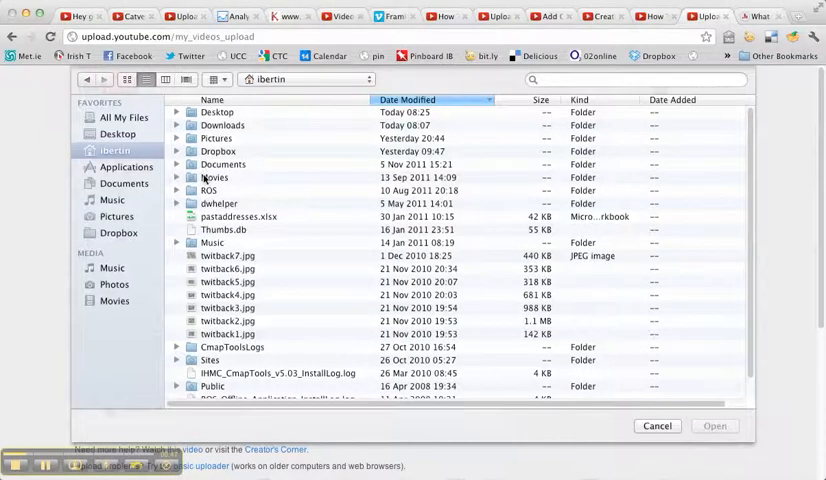
{"action": "double_click", "coordinate": [213, 177]}
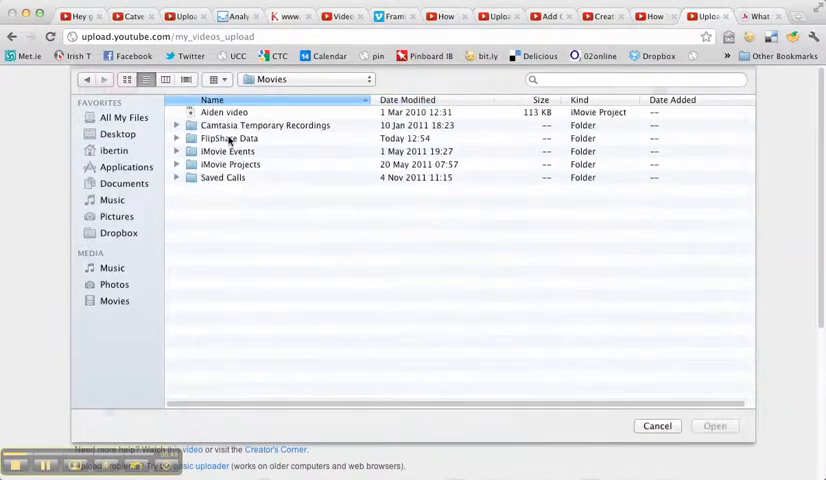
{"action": "double_click", "coordinate": [231, 138]}
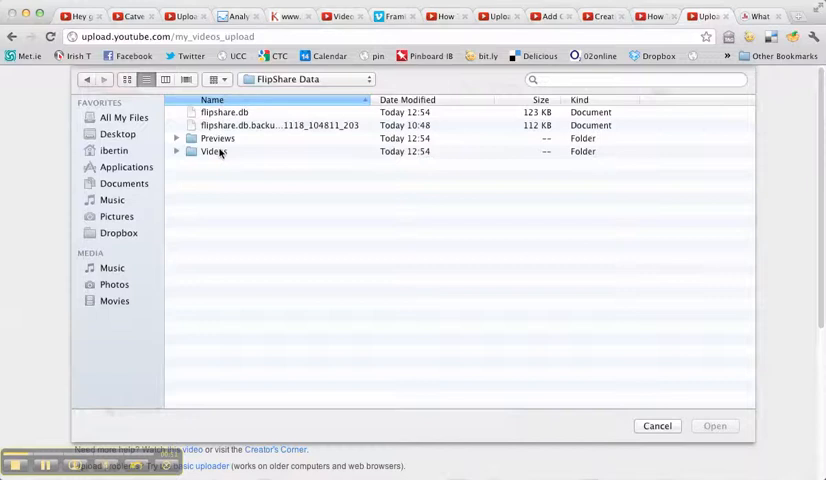
{"action": "double_click", "coordinate": [214, 151]}
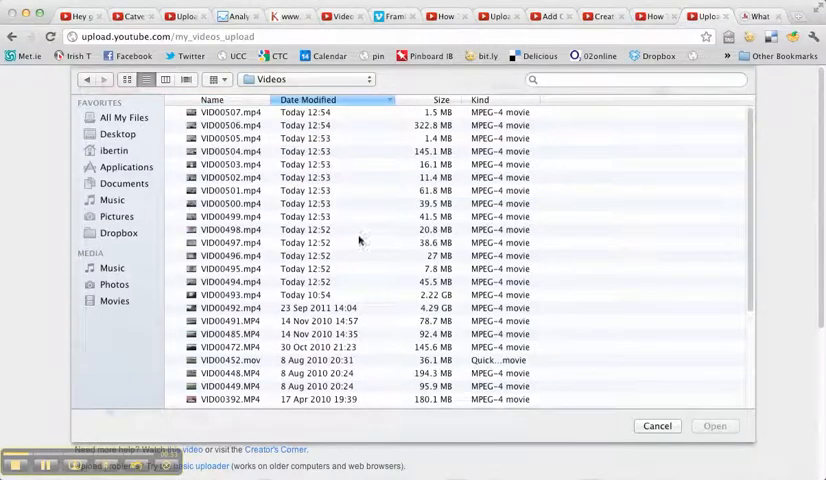
{"action": "left_click", "coordinate": [230, 216]}
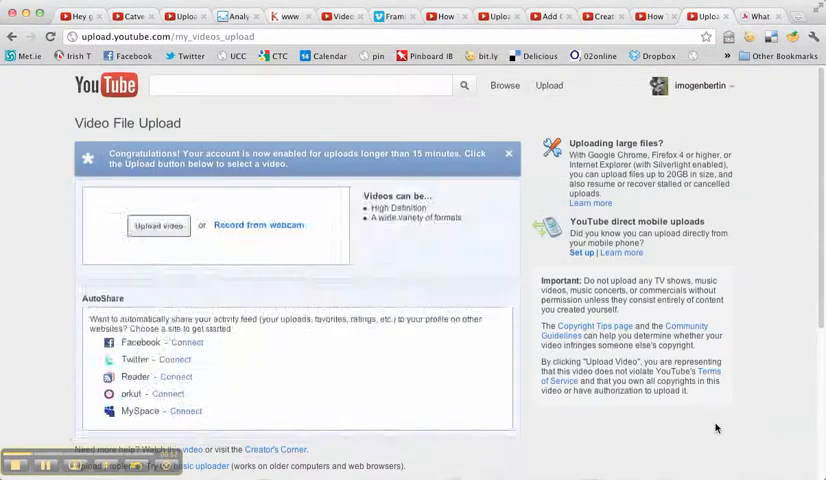
Start uploading VID00499.mp4 and scroll to the video information and privacy settings.
{"action": "left_click", "coordinate": [158, 225]}
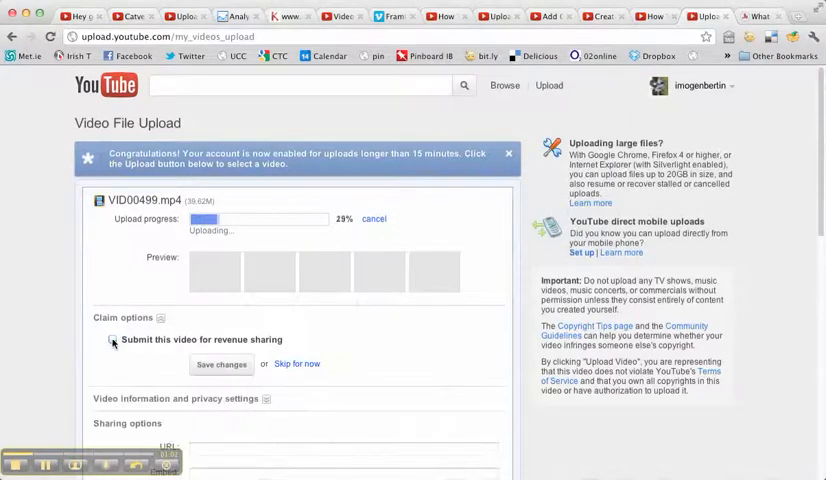
{"action": "scroll", "scroll_direction": "down", "scroll_amount": 3}
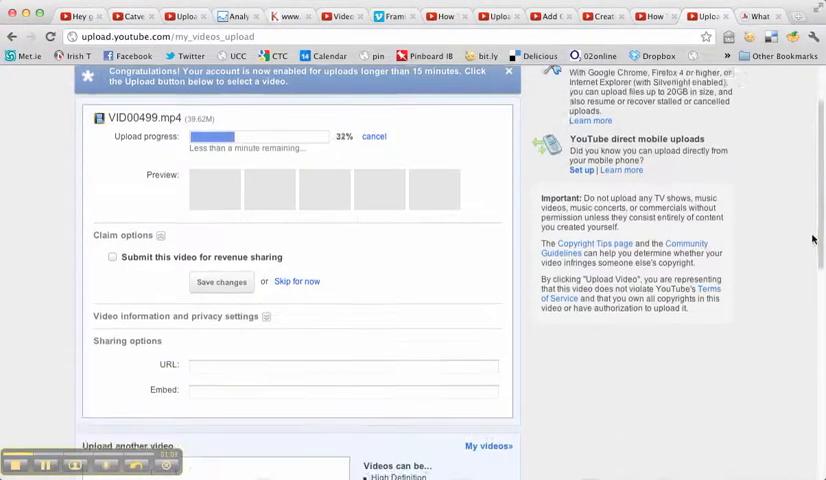
{"action": "scroll", "scroll_direction": "down", "scroll_amount": 3}
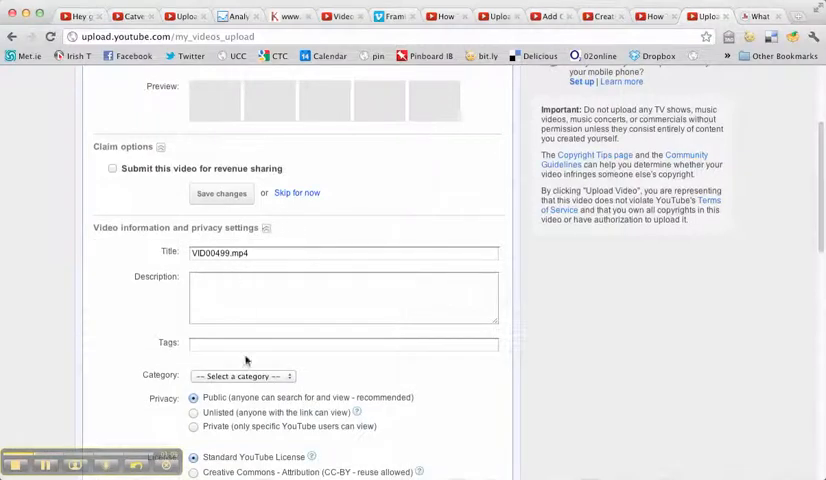
{"action": "left_click", "coordinate": [193, 411]}
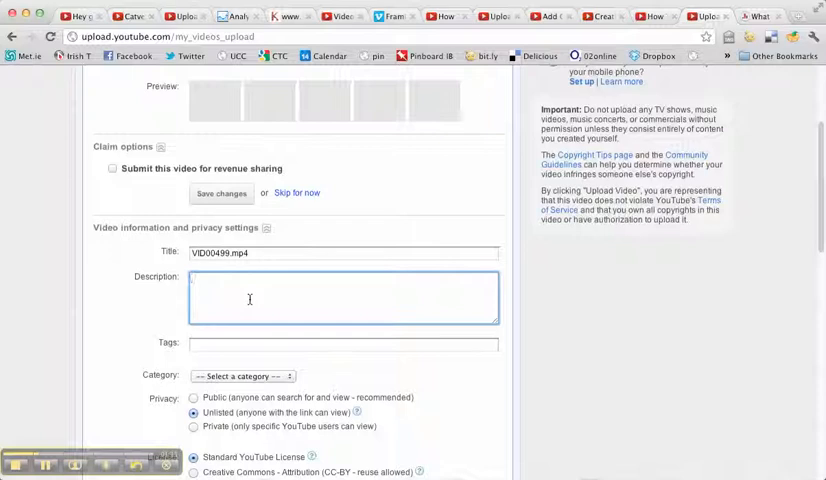
{"action": "type", "text": "Sean Brady Inf"}
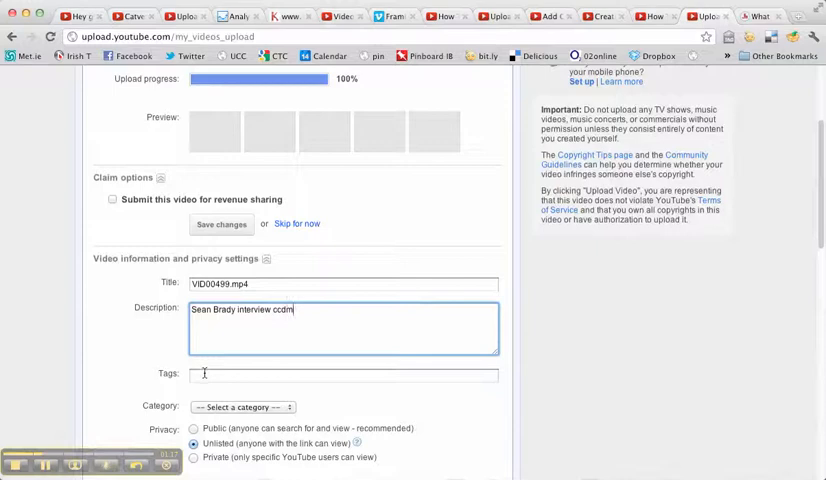
{"action": "type", "text": "ccdm Sean Brady"}
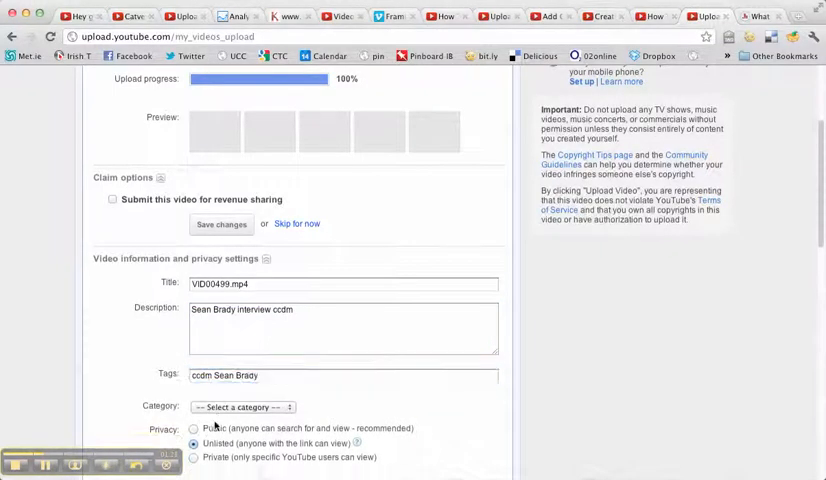
Set the video category to Education and save the video details.
{"action": "left_click", "coordinate": [238, 407]}
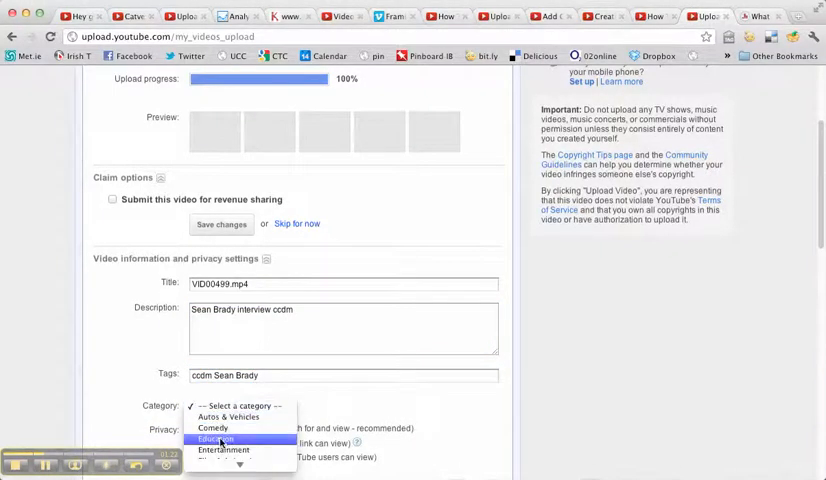
{"action": "left_click", "coordinate": [220, 435]}
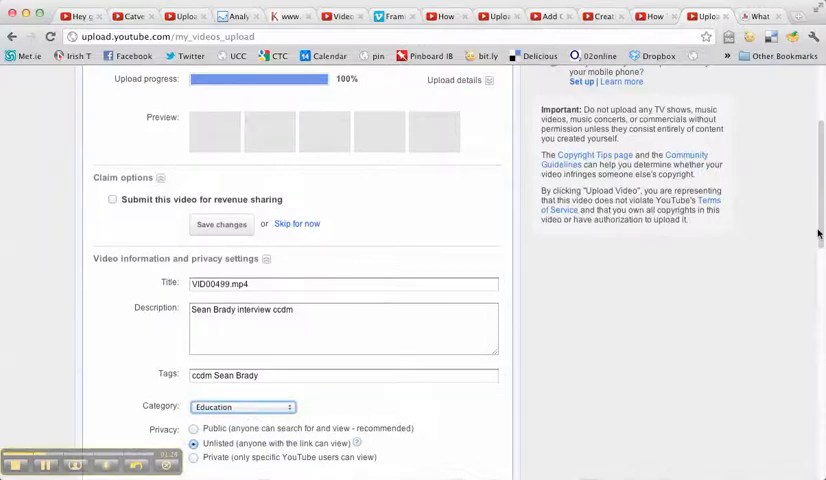
{"action": "scroll", "scroll_direction": "down", "scroll_amount": 3}
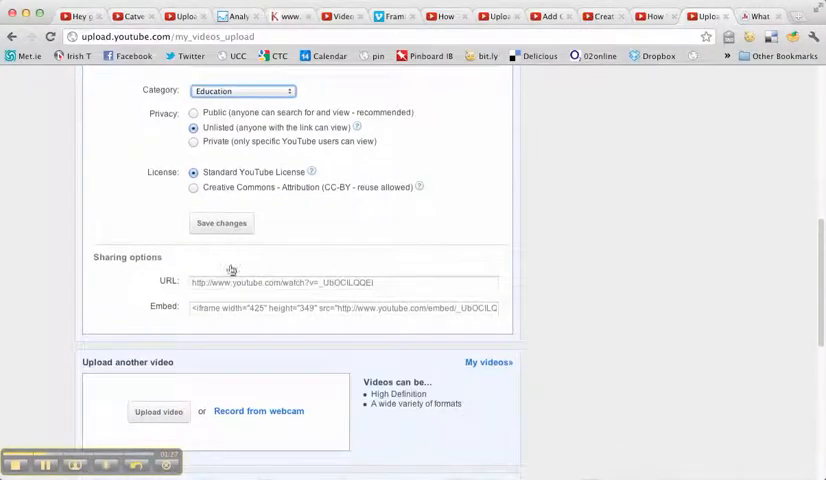
{"action": "left_click", "coordinate": [220, 223]}
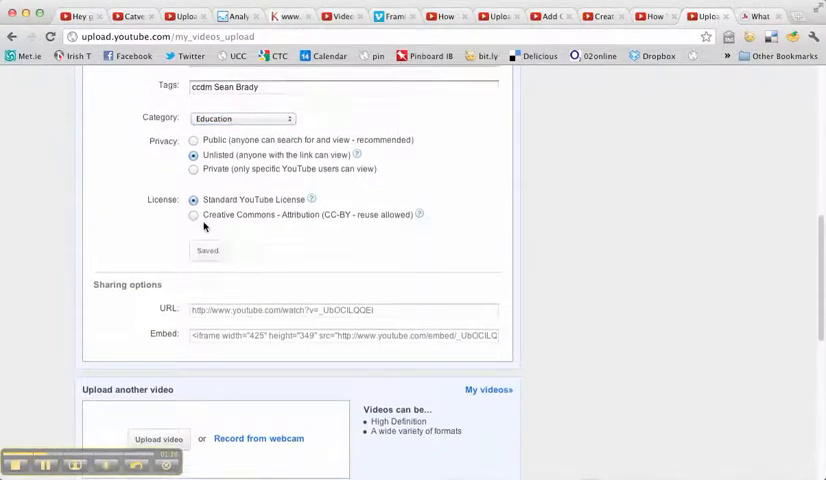